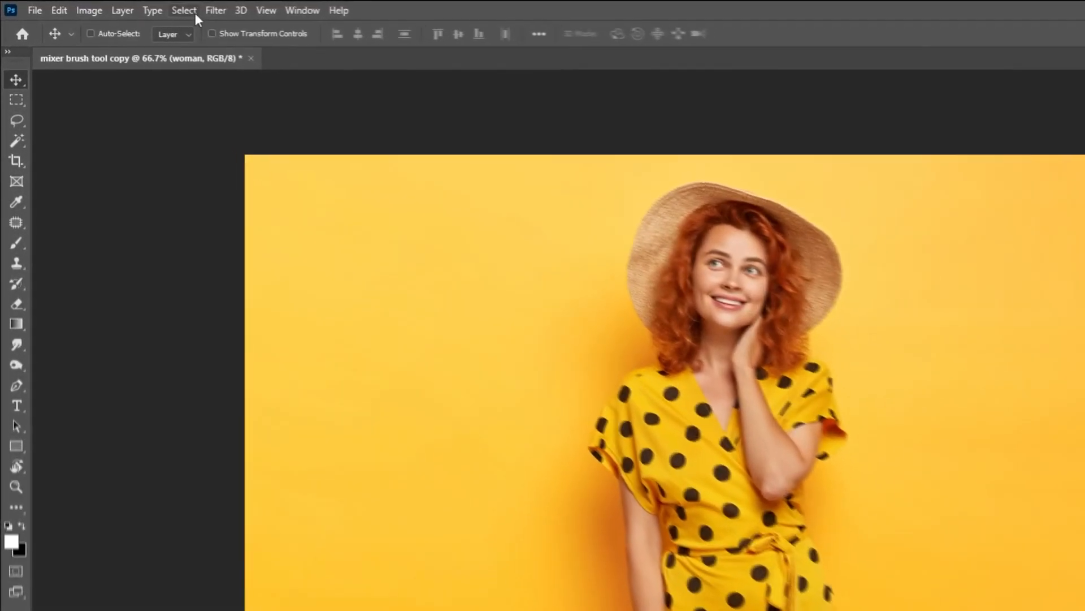
Select the woman as subject and copy her onto Layer 1 and Layer 1 copy
click(184, 10)
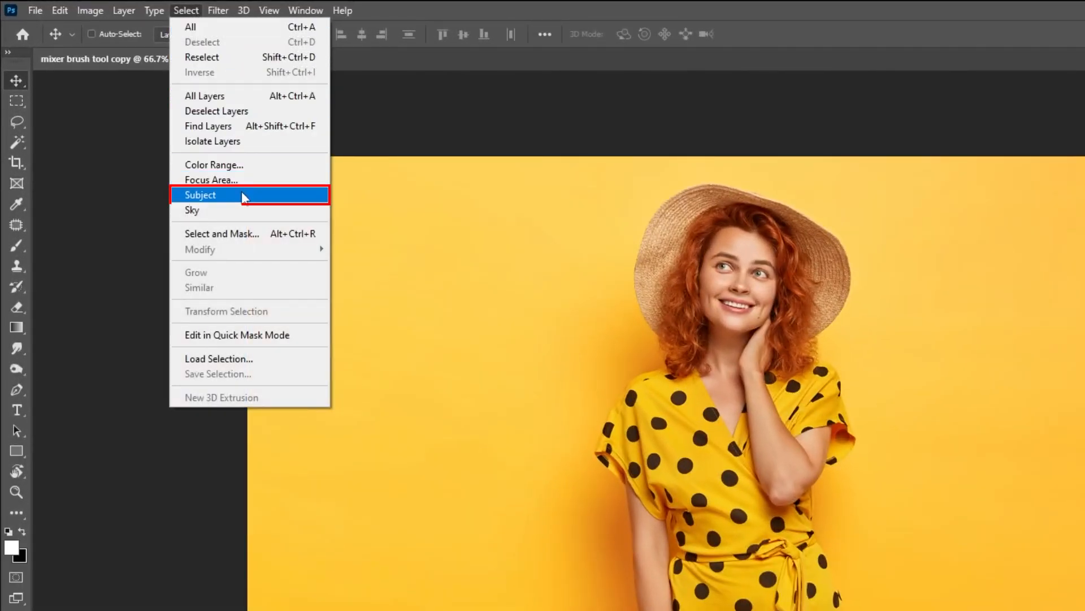
key(ctrl+j)
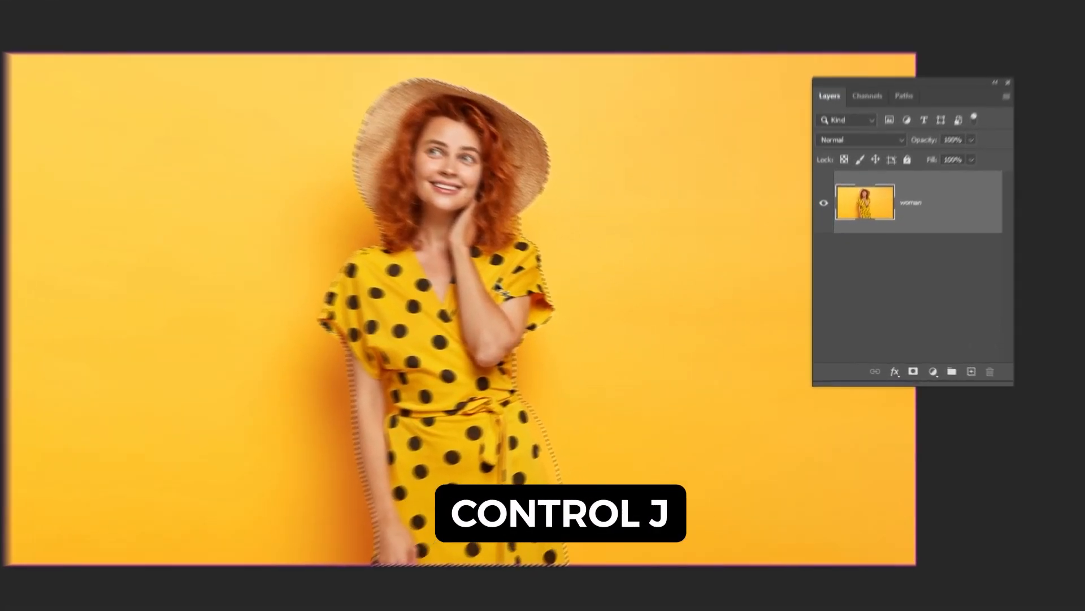
key(ctrl+j)
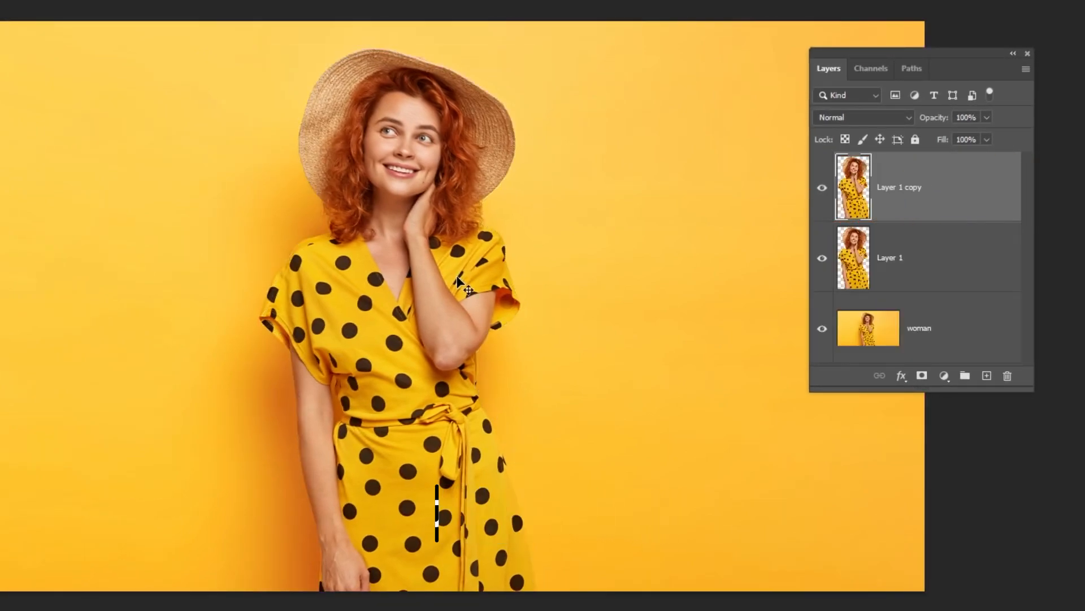
click(920, 258)
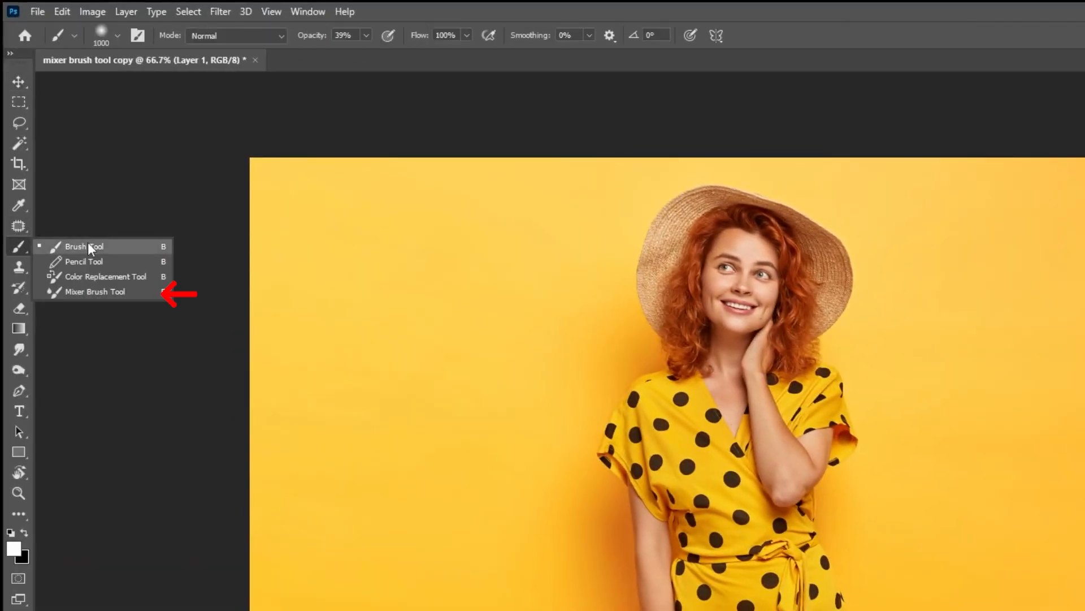
mouse_move(95, 291)
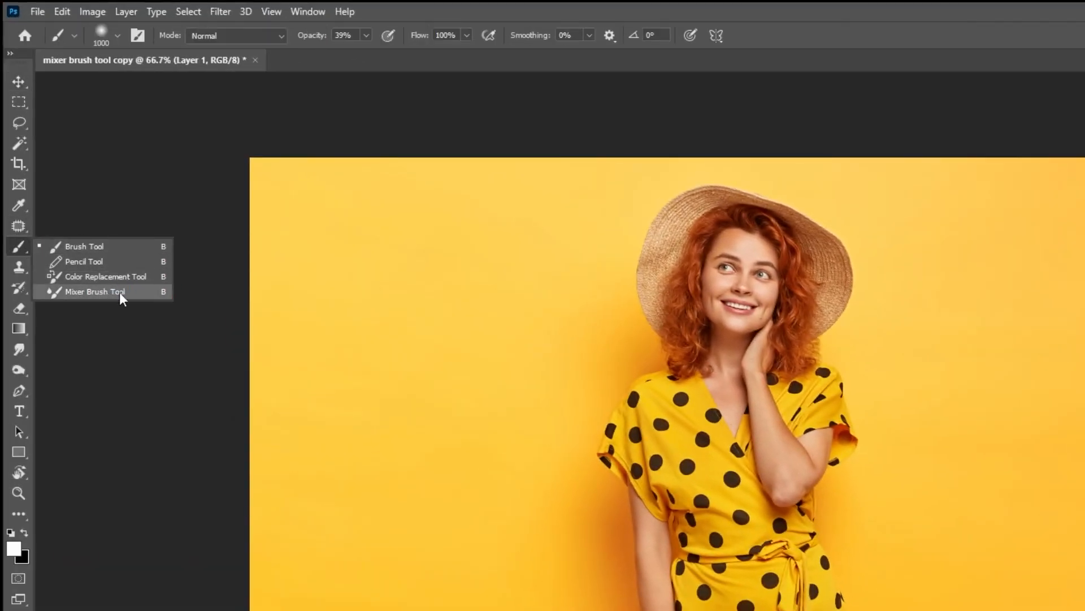
Paint yellow swirls with the Mixer Brush at Dry, Heavy Load, then clip a new layer to them
click(94, 291)
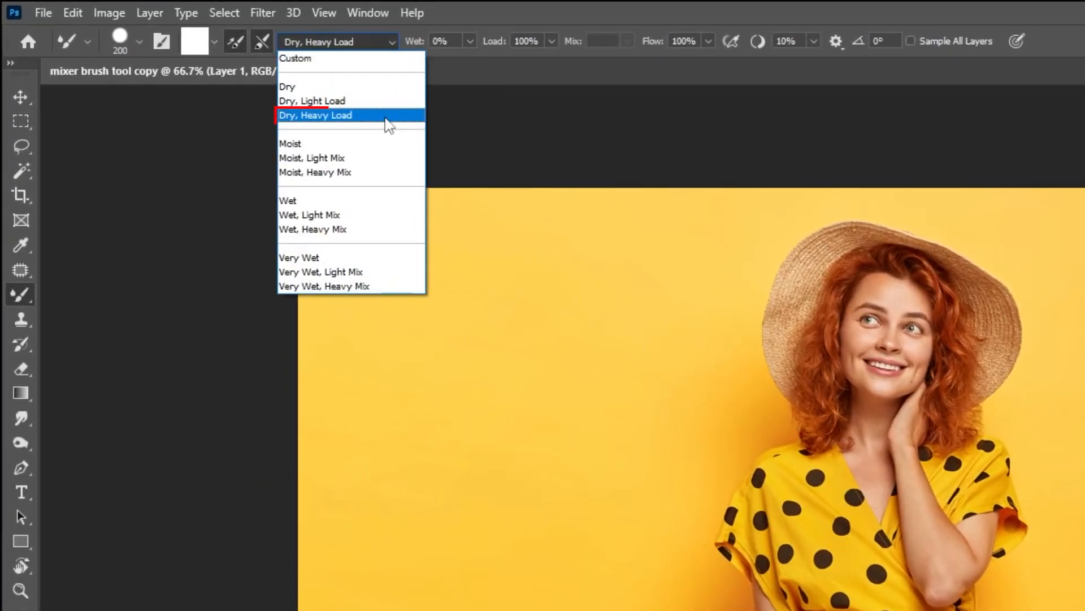
click(128, 41)
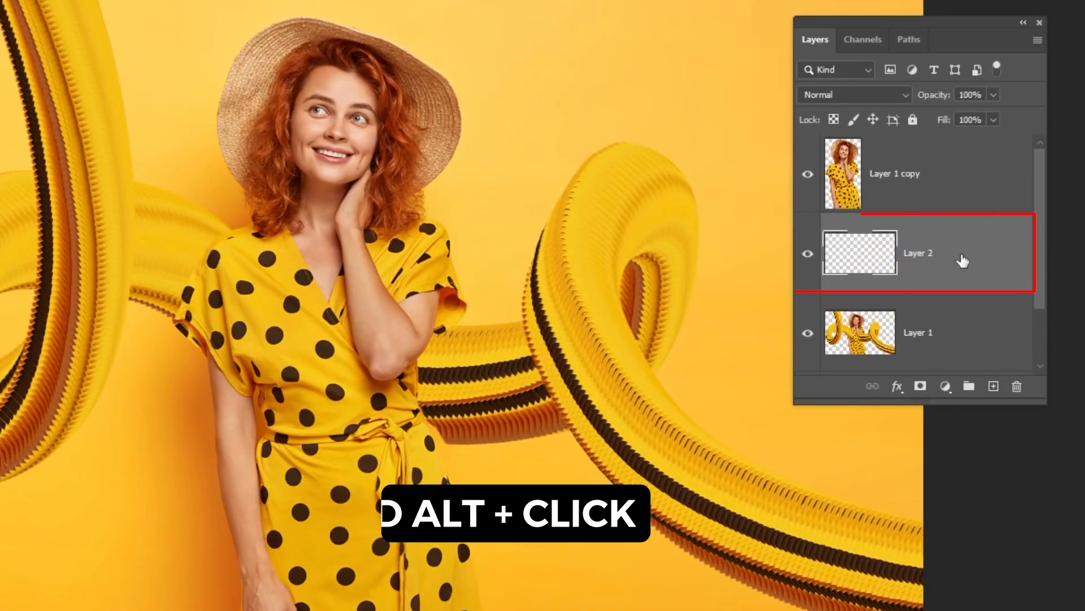
click(924, 294)
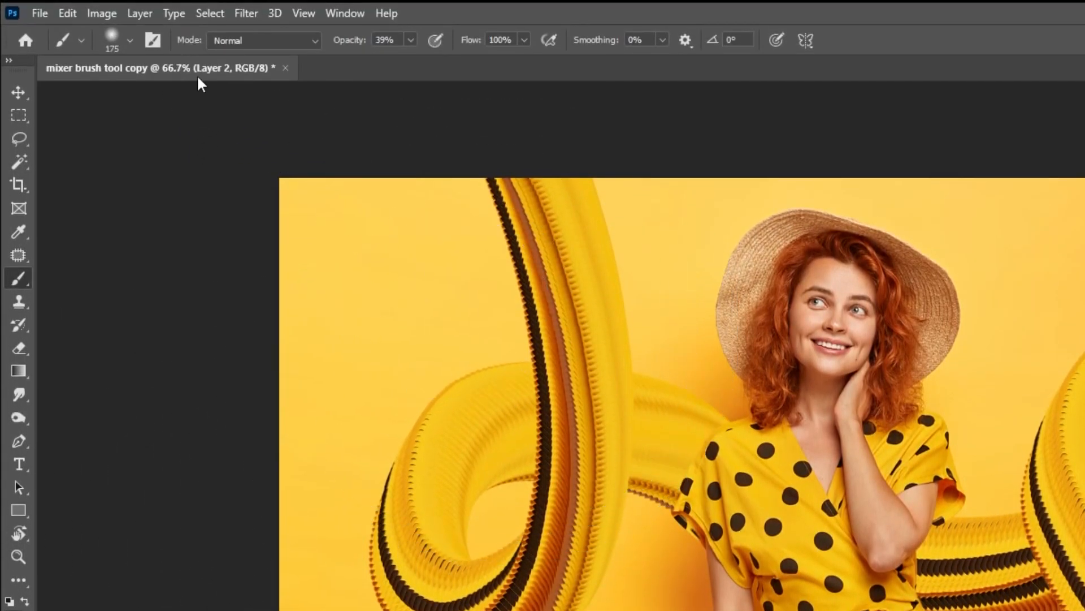
Brush dark shading onto the ribbons at 39% opacity on the clipped layer
click(129, 39)
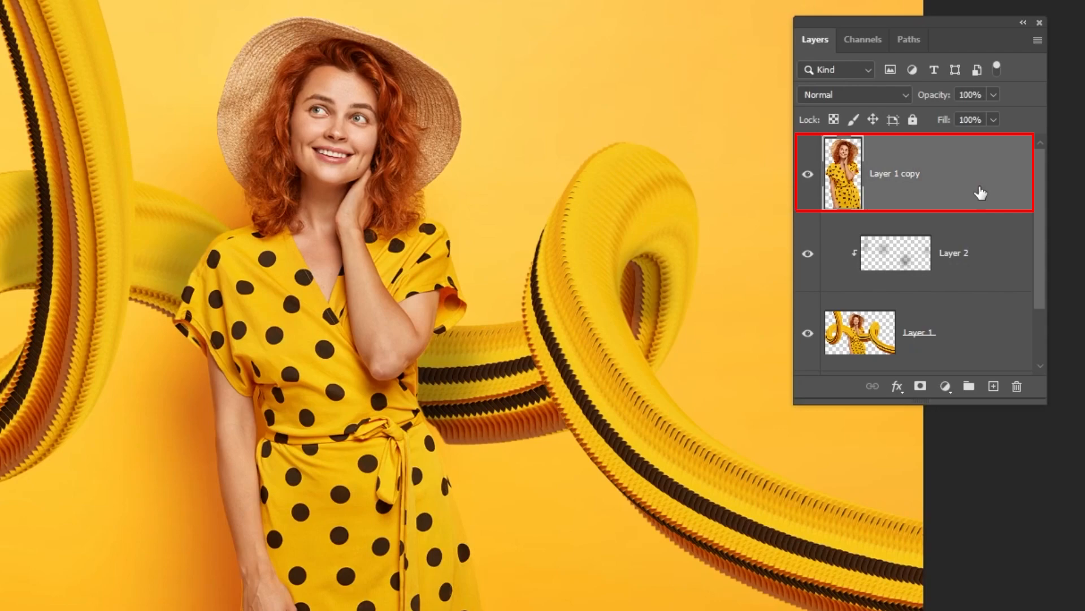
Stamp the visible layers into Layer 3 and head to the Camera Raw Filter
key(ctrl+alt+shift+e)
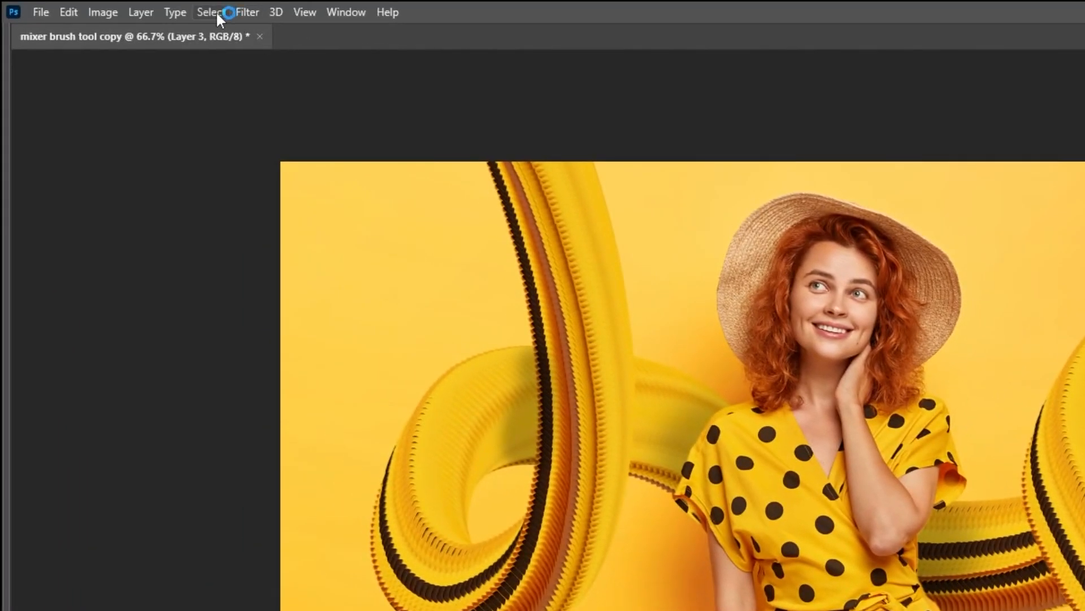
click(247, 12)
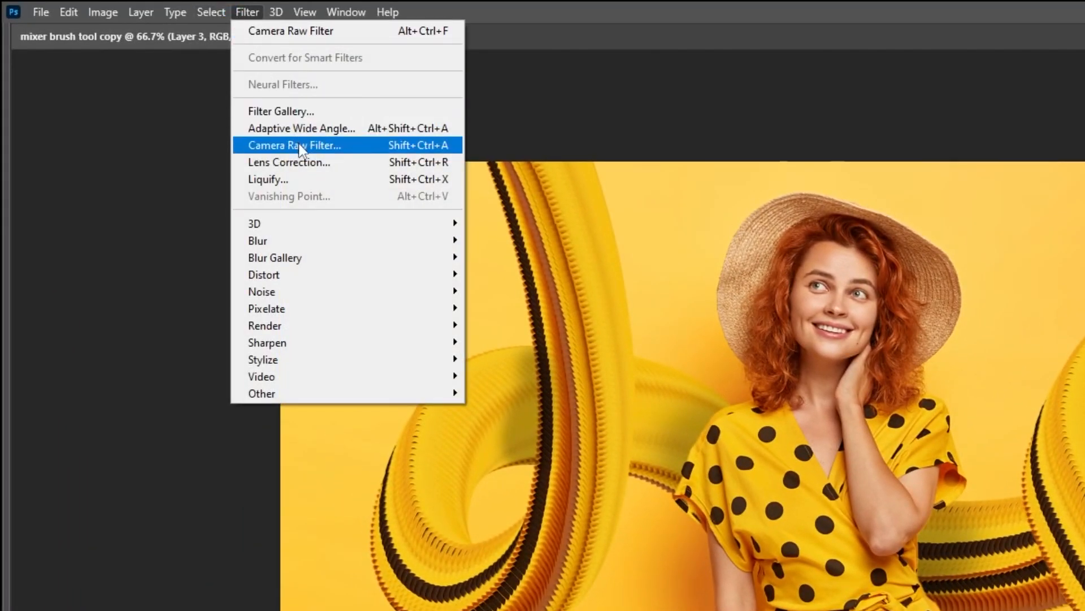